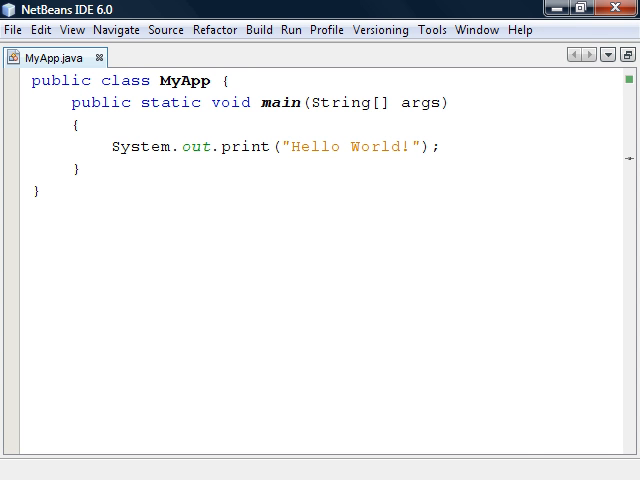
- Review the Run menu's run and debug commands, then close the menu
{"action": "left_click", "coordinate": [290, 29]}
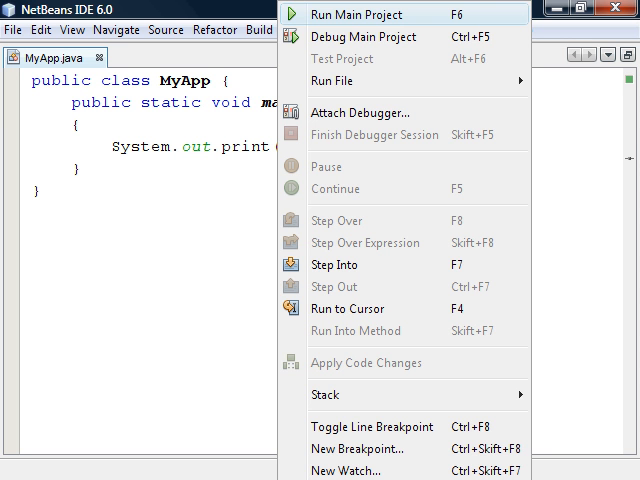
{"action": "left_click", "coordinate": [360, 15]}
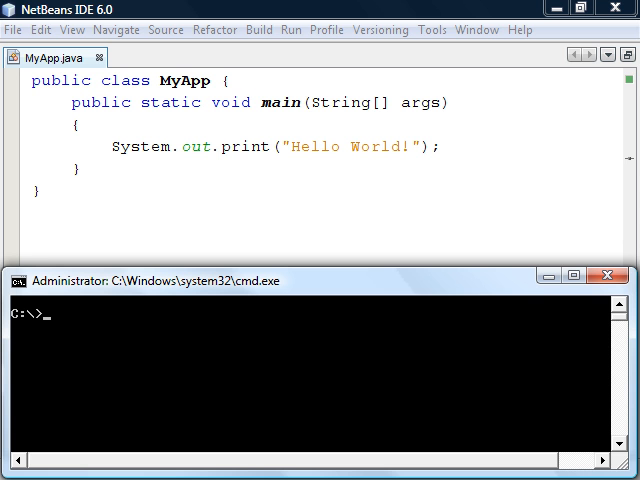
- Show the current PATH and append "C:\Program Files (x86)\JDK\bin" with SET PATH
{"action": "type", "text": "PATH"}
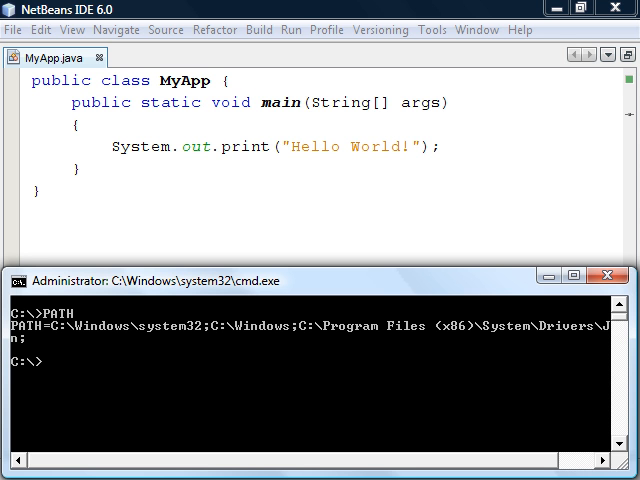
{"action": "type", "text": "SET PATH=%PATH%;\"C:\\Program Files (x86)\\JDK\\bin\""}
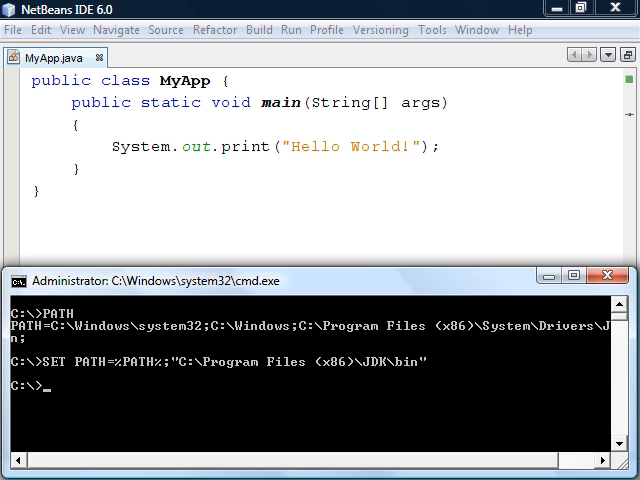
- Compile MyApp.java with javac and run it with java MyApp
{"action": "type", "text": "javac MyApp.java"}
{"action": "type", "text": "MyApp.class"}
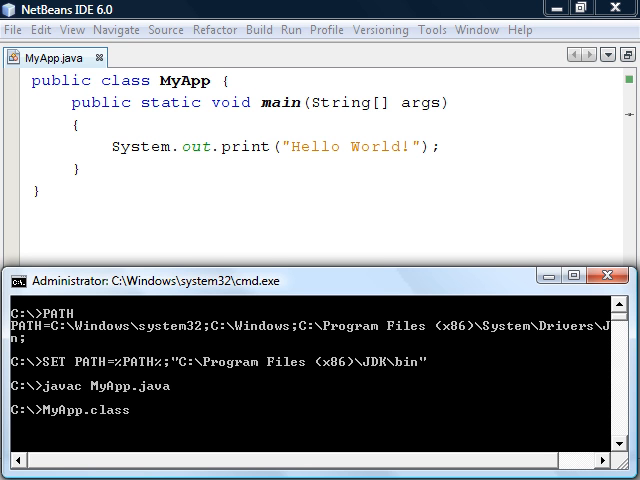
{"action": "type", "text": "java MyApp"}
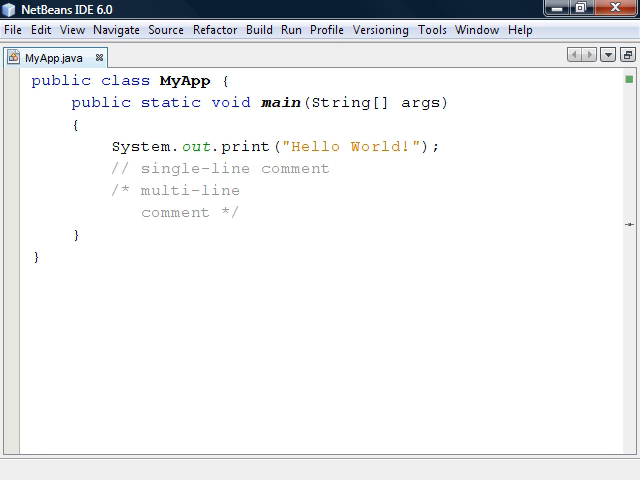
- Add a /** javadoc comment above the MyApp class declaration
{"action": "type", "text": "/** javadoc"}
{"action": "type", "text": "comment */"}
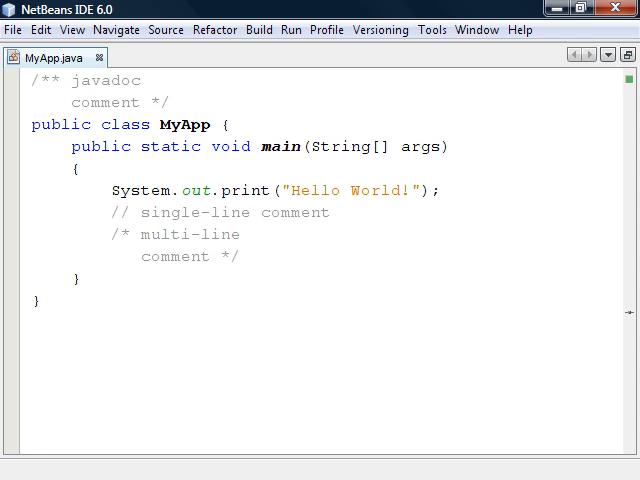